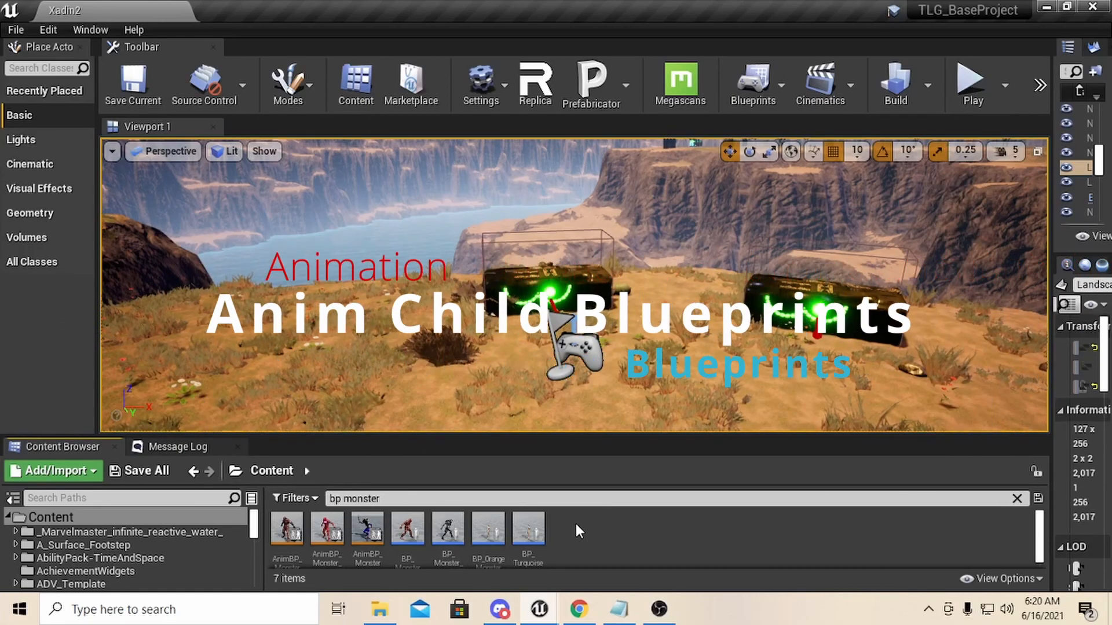
Raise the Content Browser thumbnail scale so the seven bp monster assets show larger previews
click(471, 498)
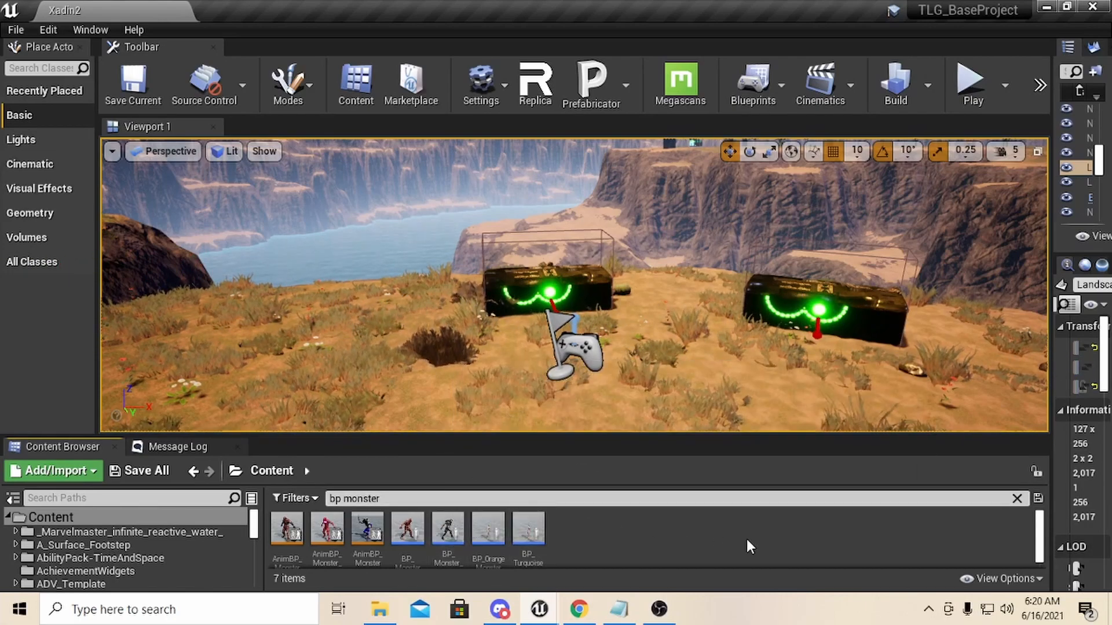
click(1000, 579)
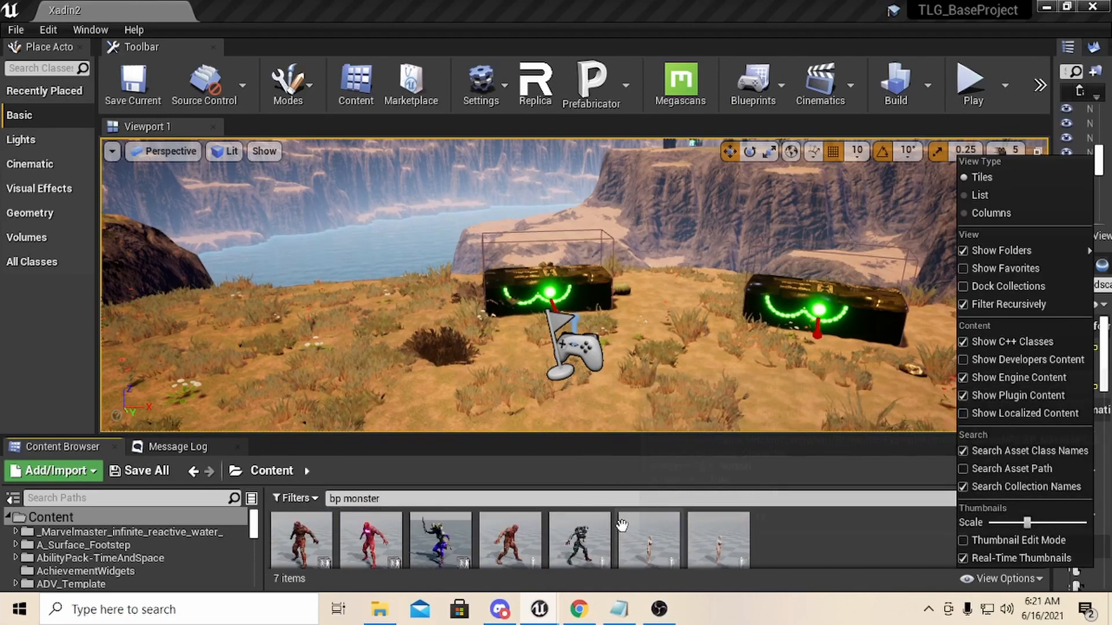
mouse_move(578, 535)
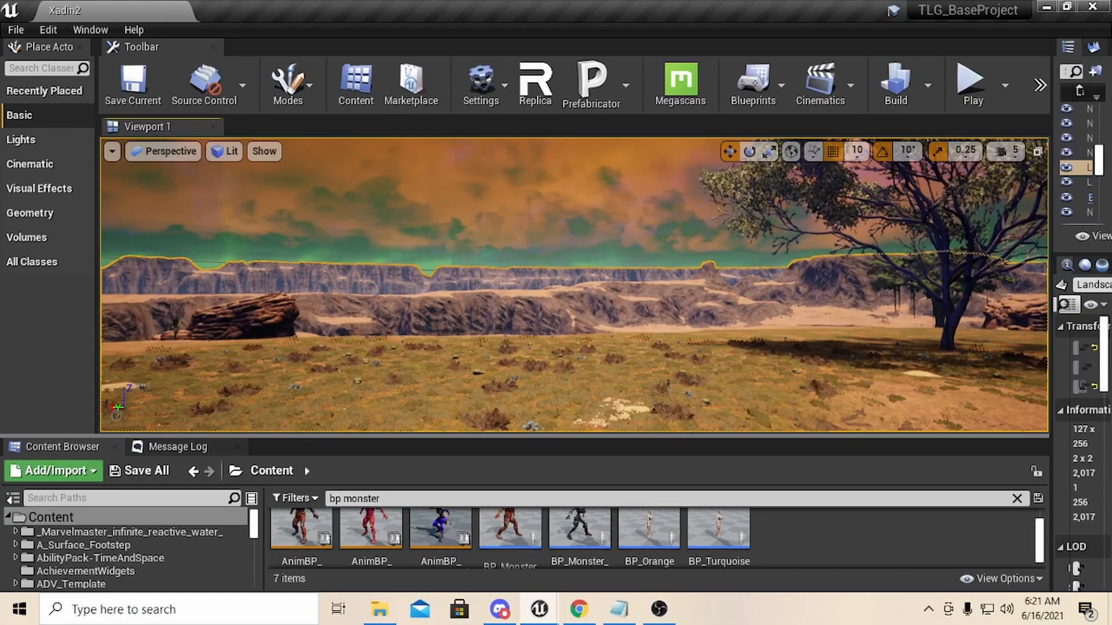
Select the BP_Monster actor in the level and bring up its blueprint's class defaults
click(509, 528)
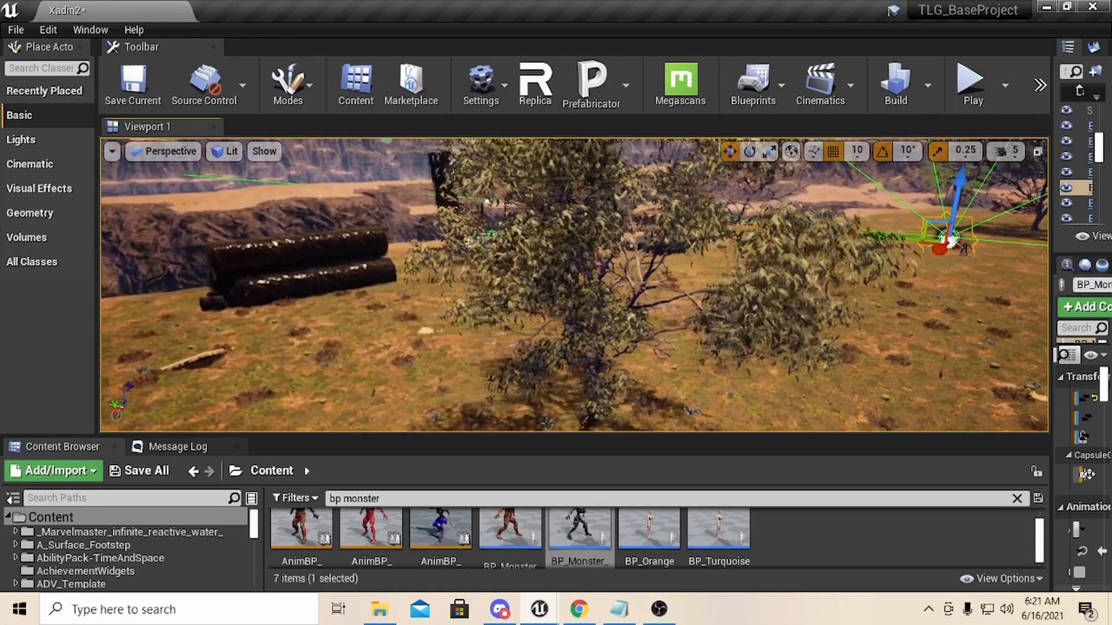
drag(950, 238, 645, 206)
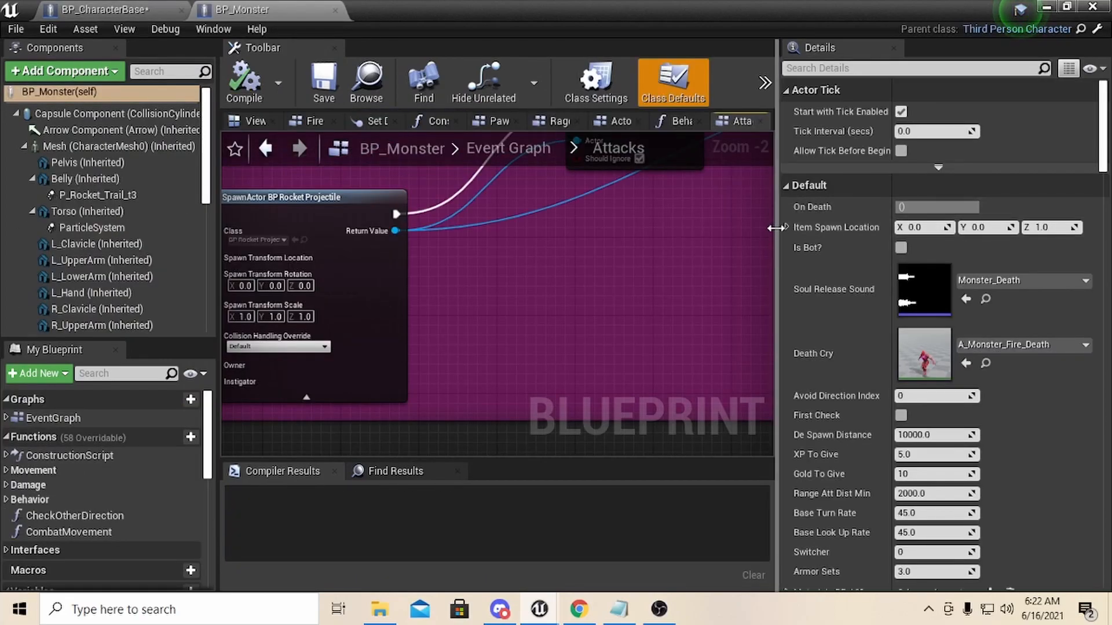
Return from the BP_Monster blueprint editor to the level editor window
click(107, 146)
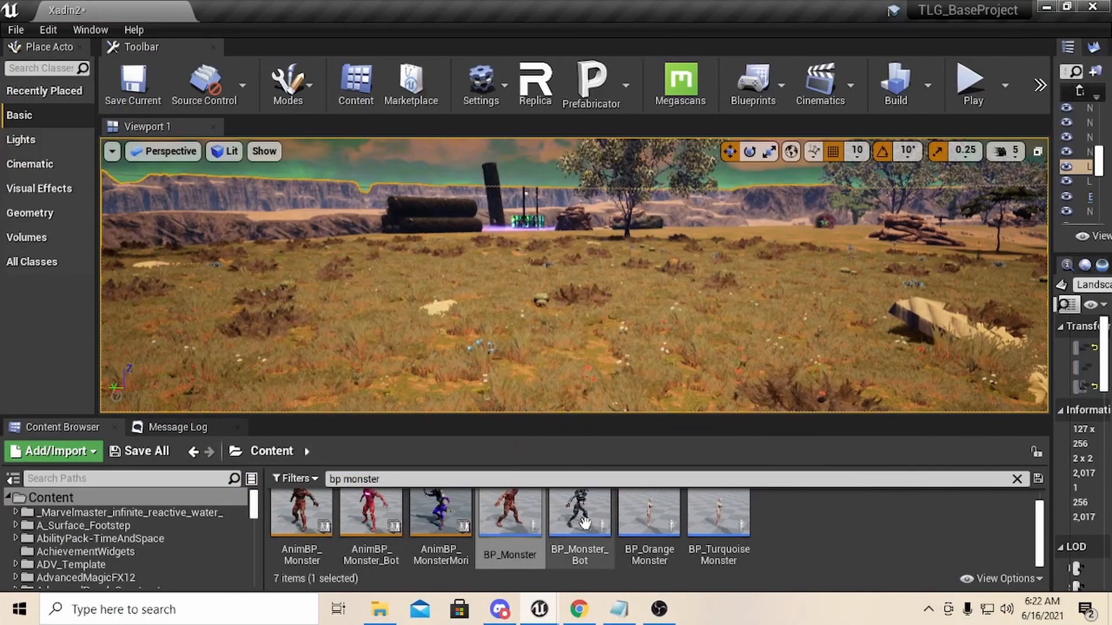
Open BP_Monster_Bot to reach the Monster Animations folder via its Anim Class
double_click(579, 512)
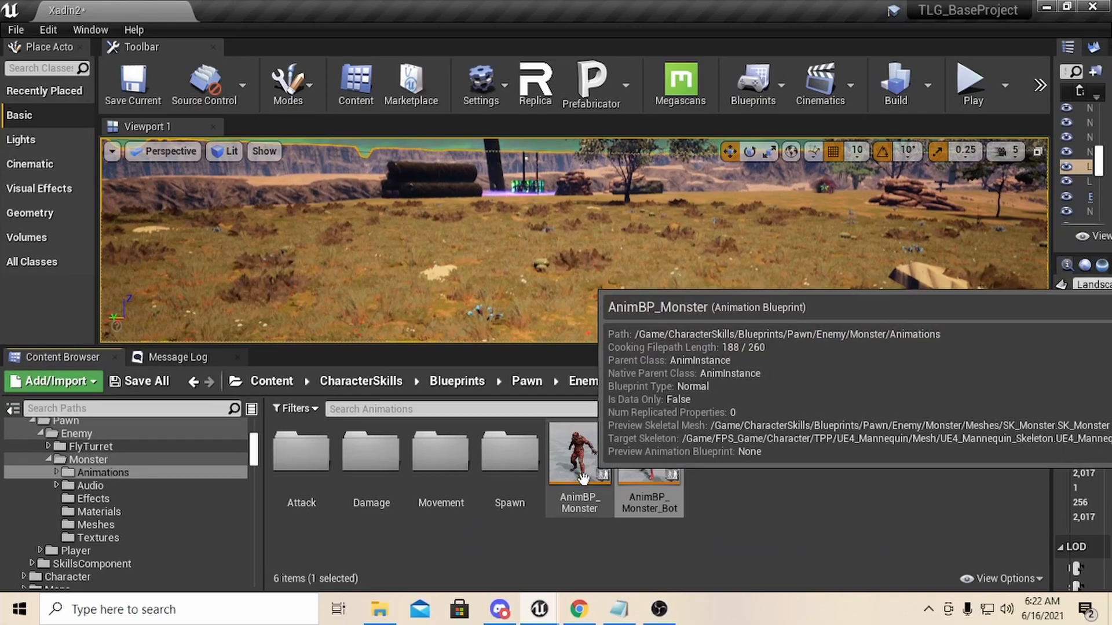
mouse_move(649, 474)
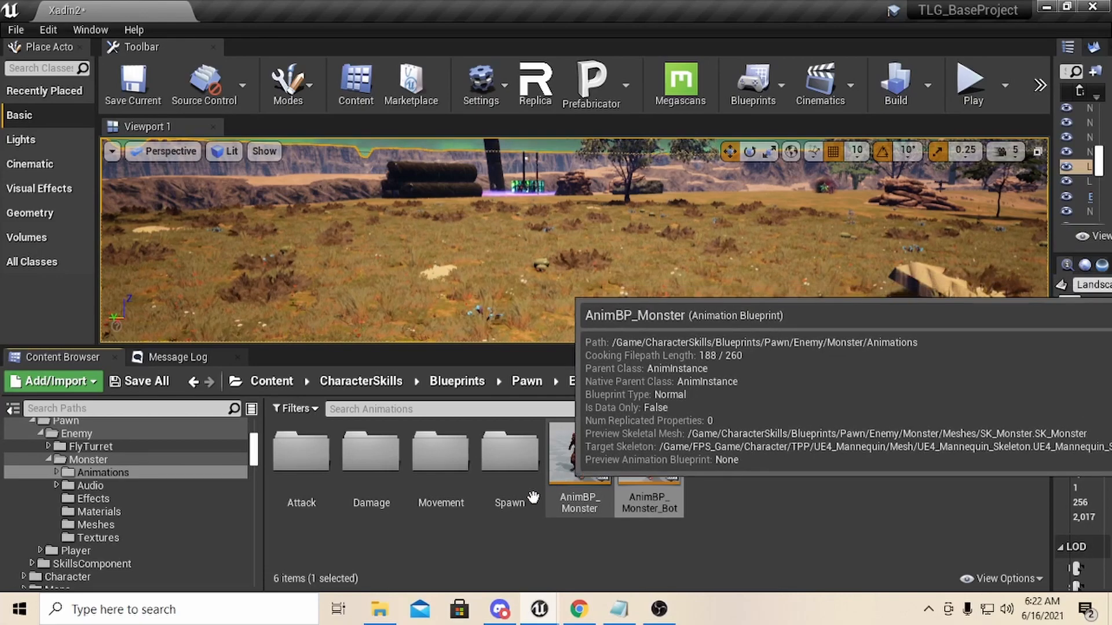
mouse_move(494, 549)
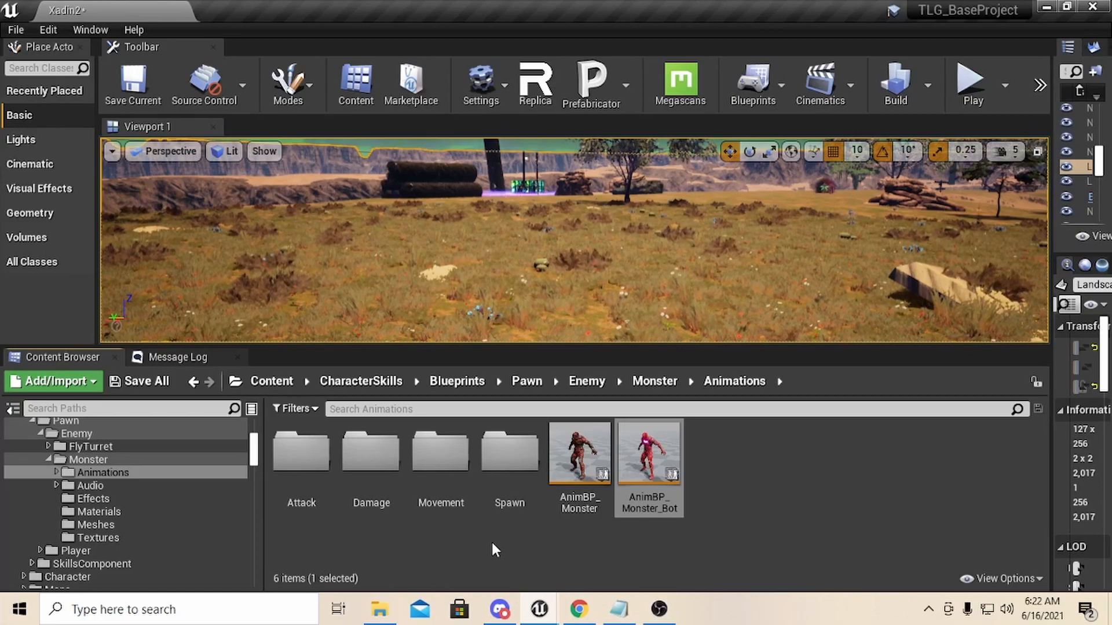
mouse_move(574, 482)
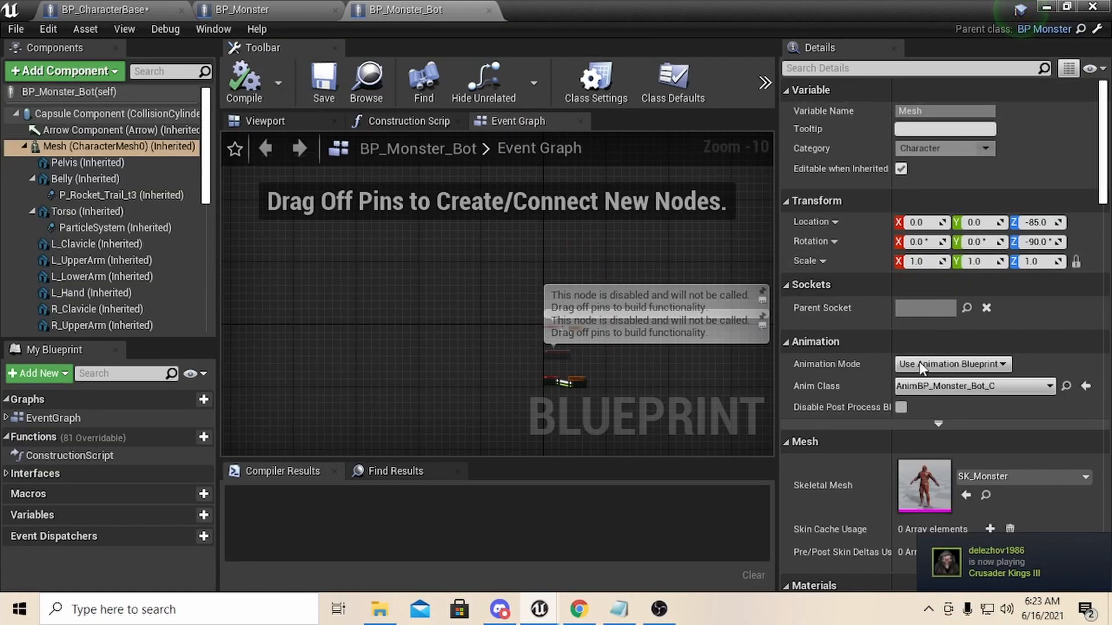
scroll(down, 3)
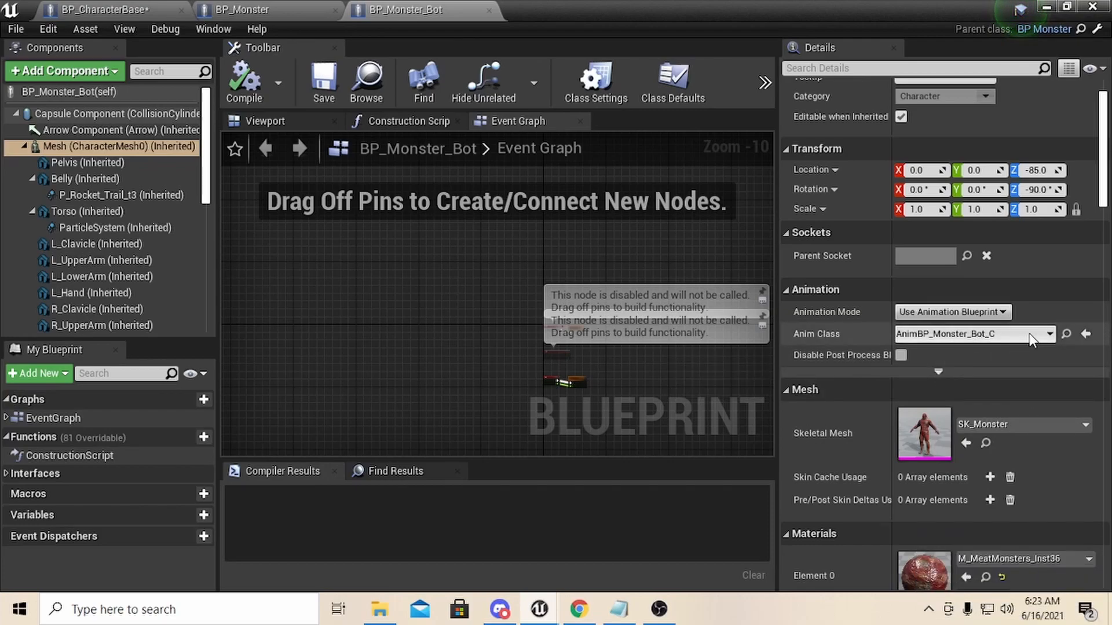
mouse_move(962, 341)
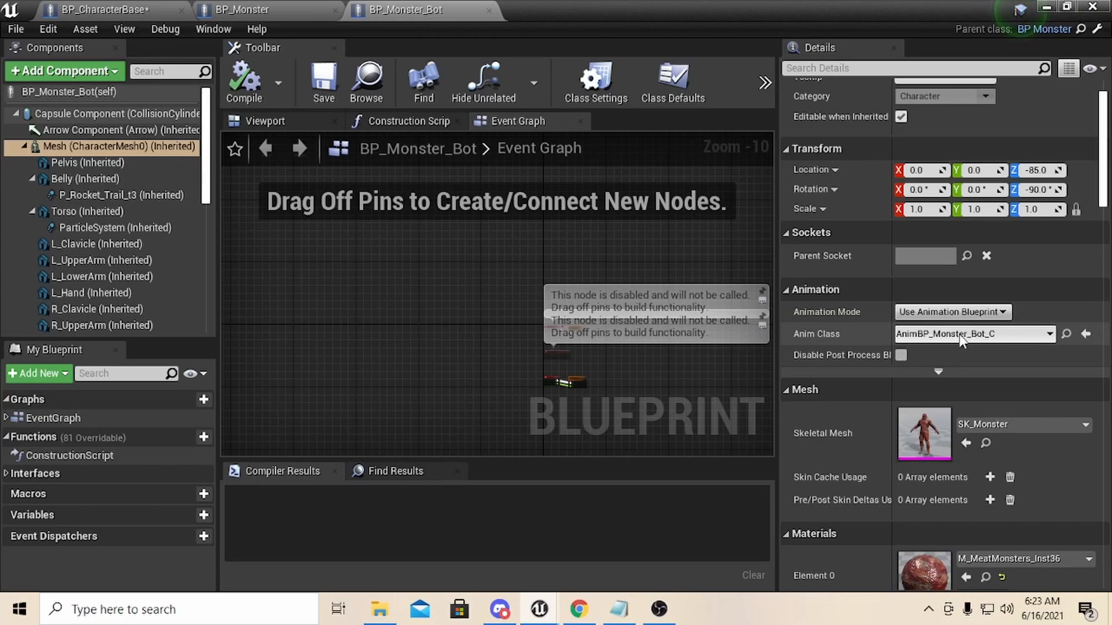
mouse_move(1036, 340)
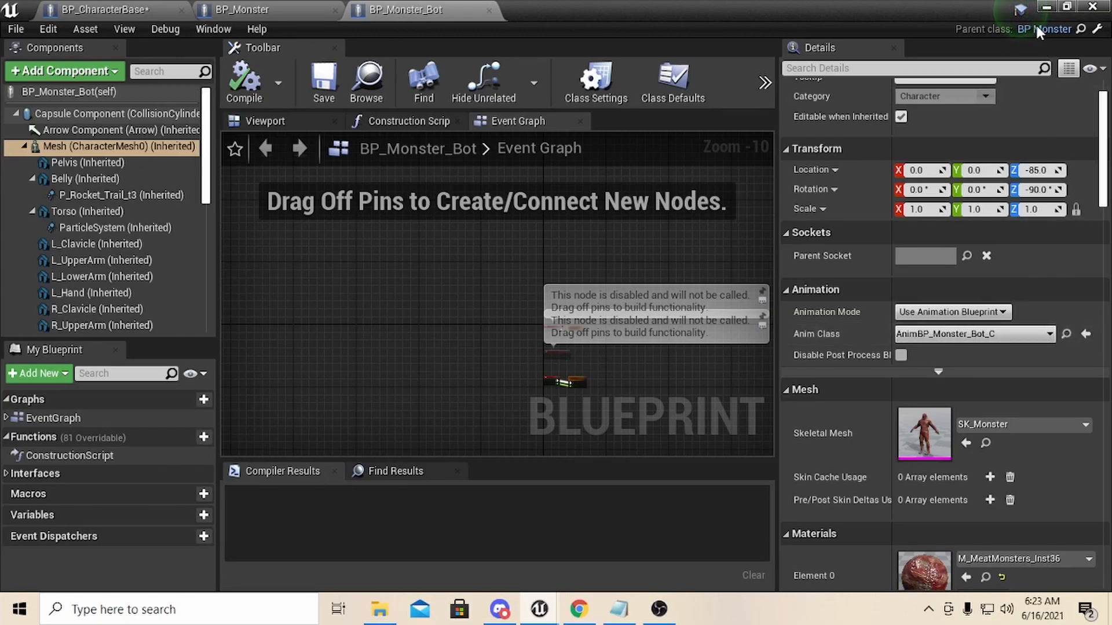
mouse_move(81, 143)
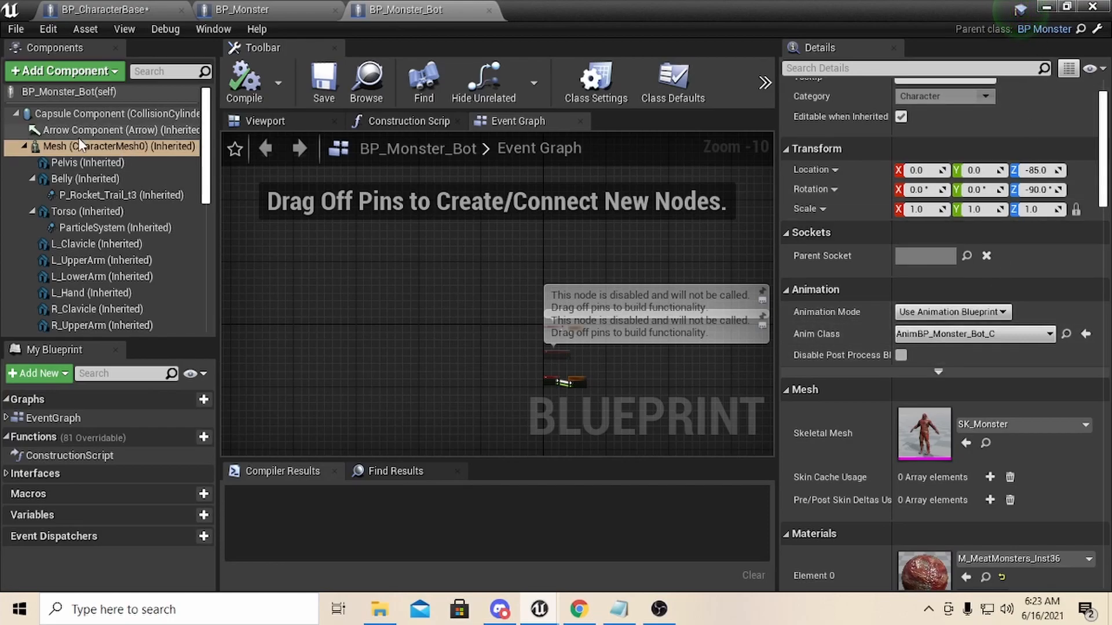
click(238, 10)
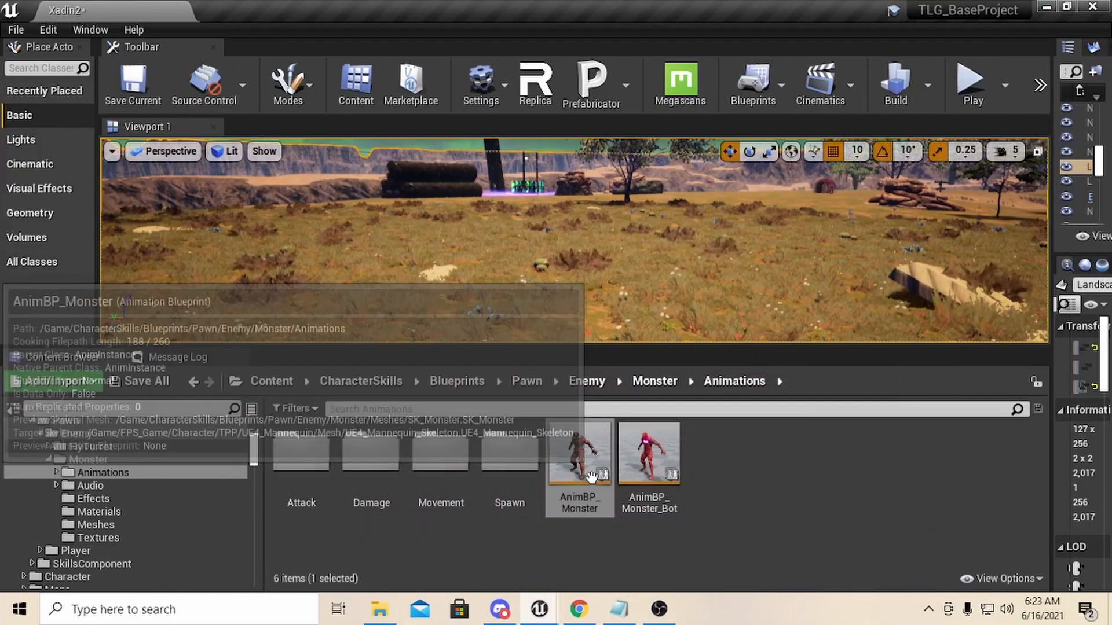
Create child blueprint AnimBP_Mon2ster_Child from AnimBP_Monster and open it for editing
right_click(579, 452)
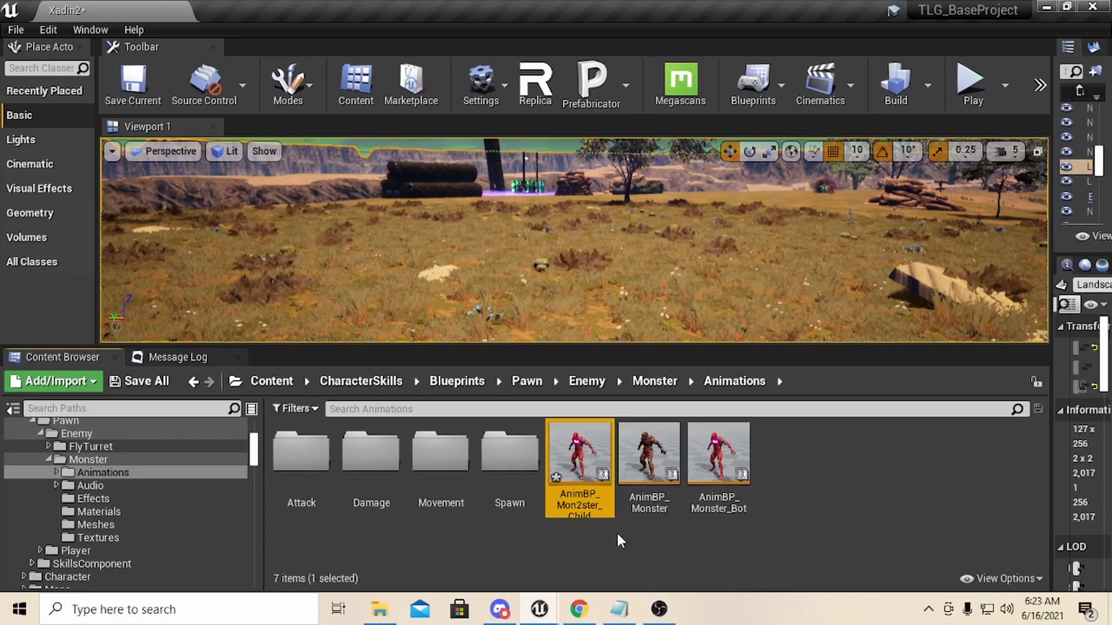
mouse_move(580, 453)
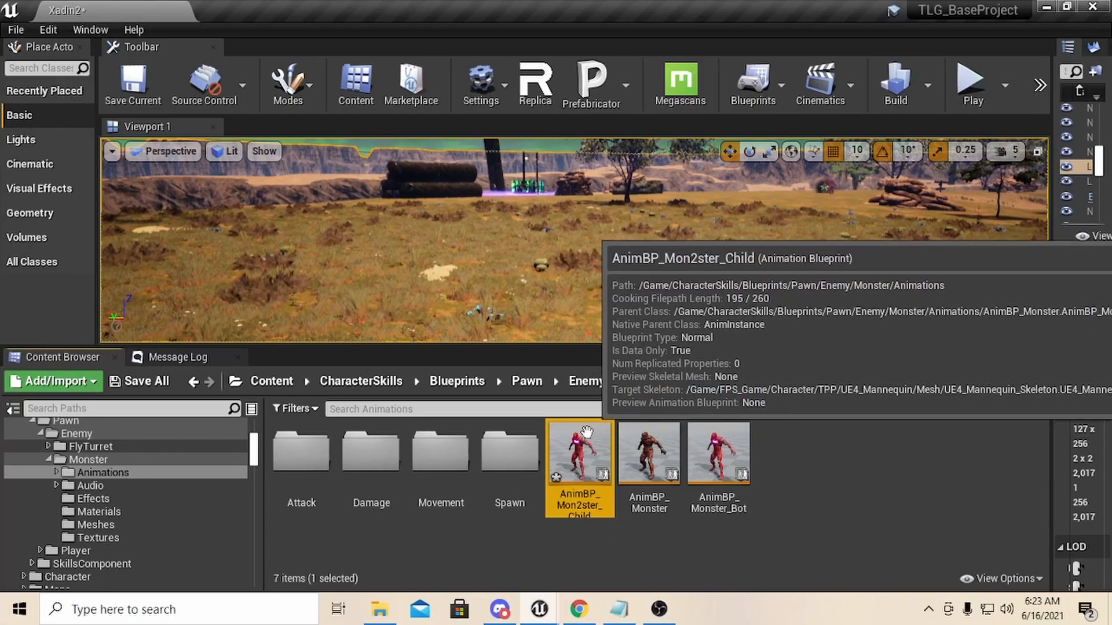
double_click(580, 453)
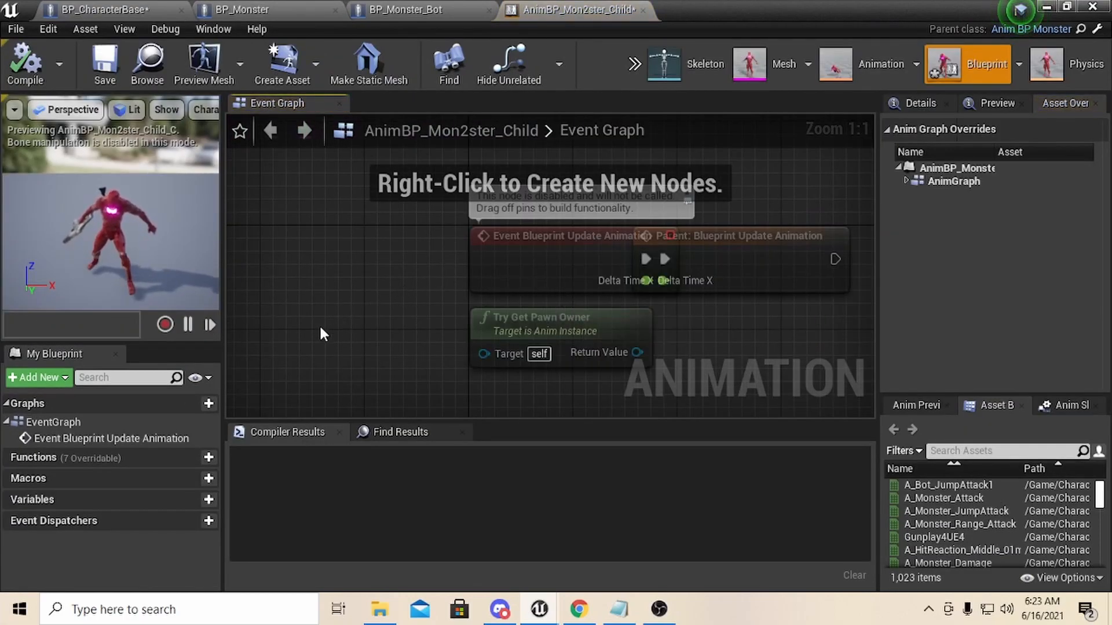
Expand AnimGraph > Attack > Attack and Attack_Reset to show their inherited play nodes
scroll(down, 3)
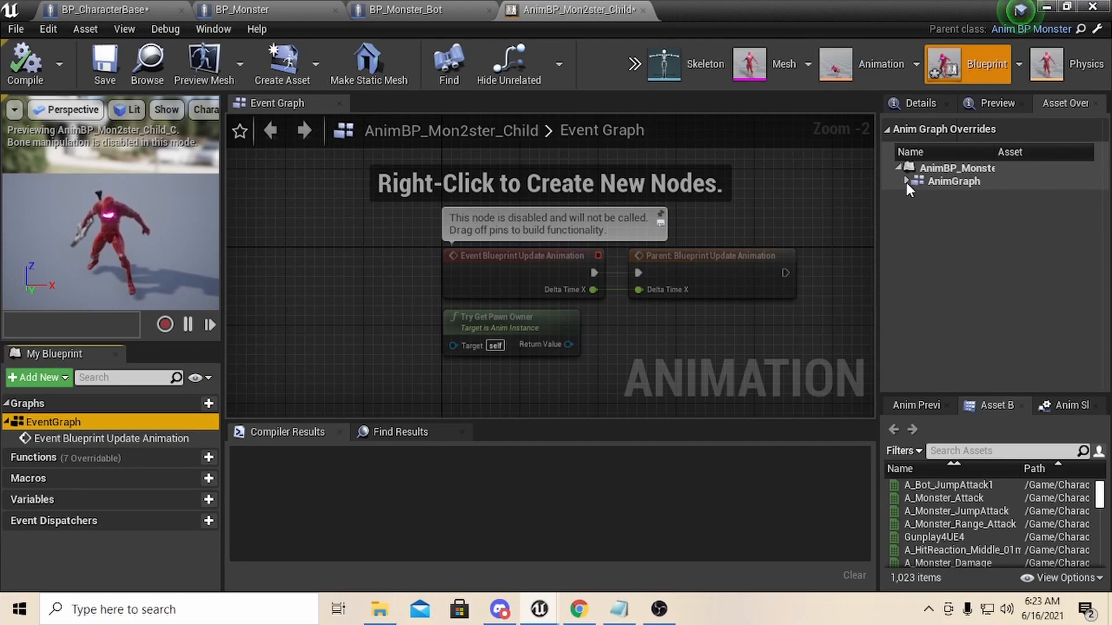
click(911, 182)
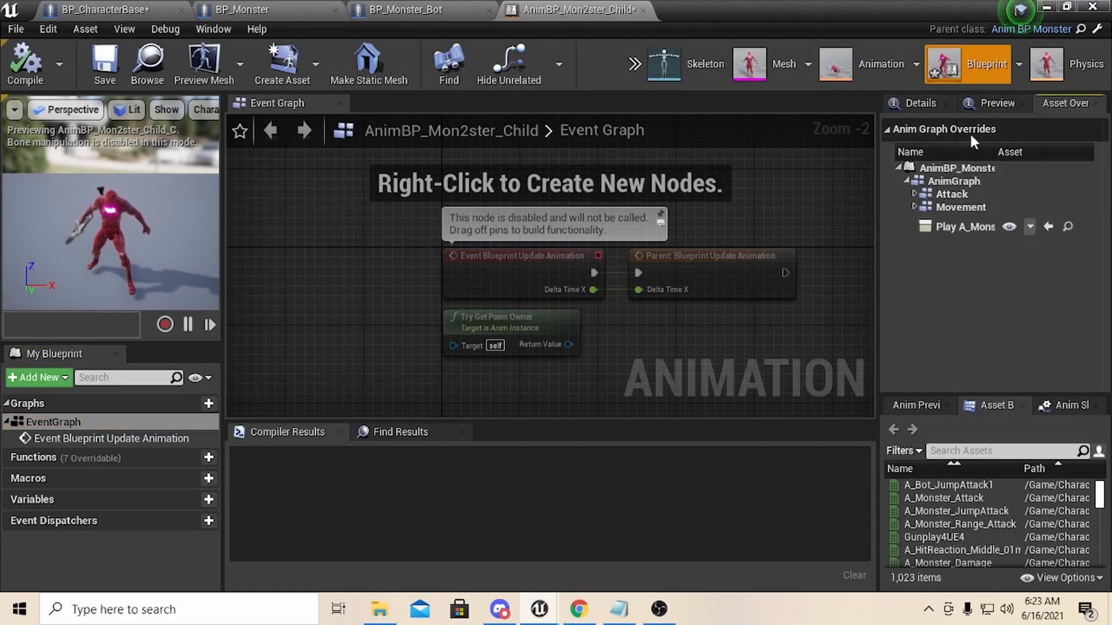
click(915, 194)
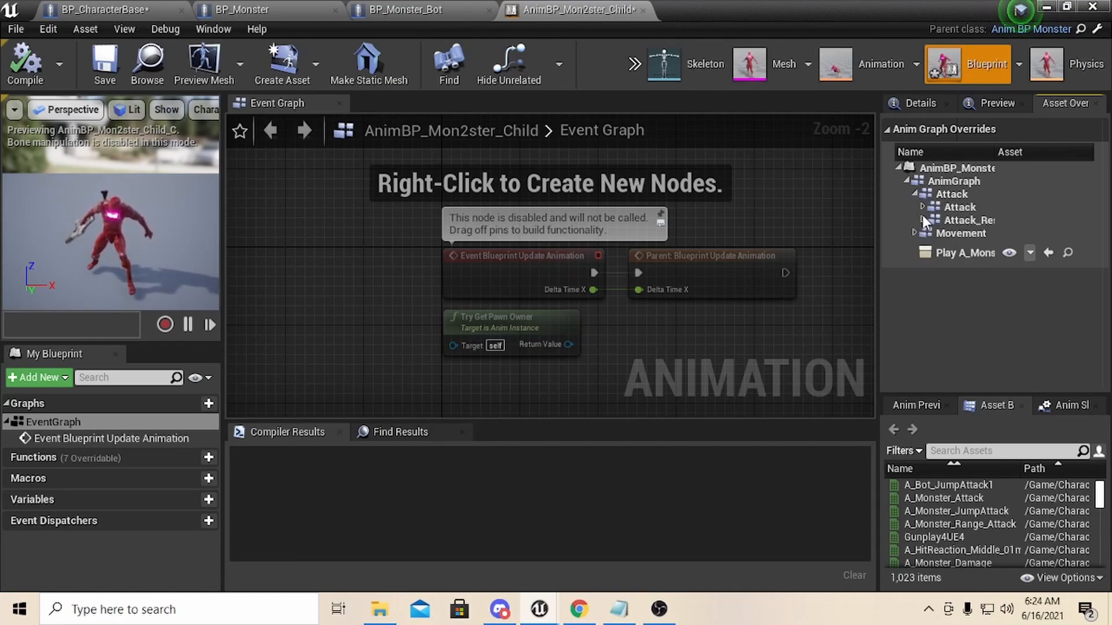
click(917, 207)
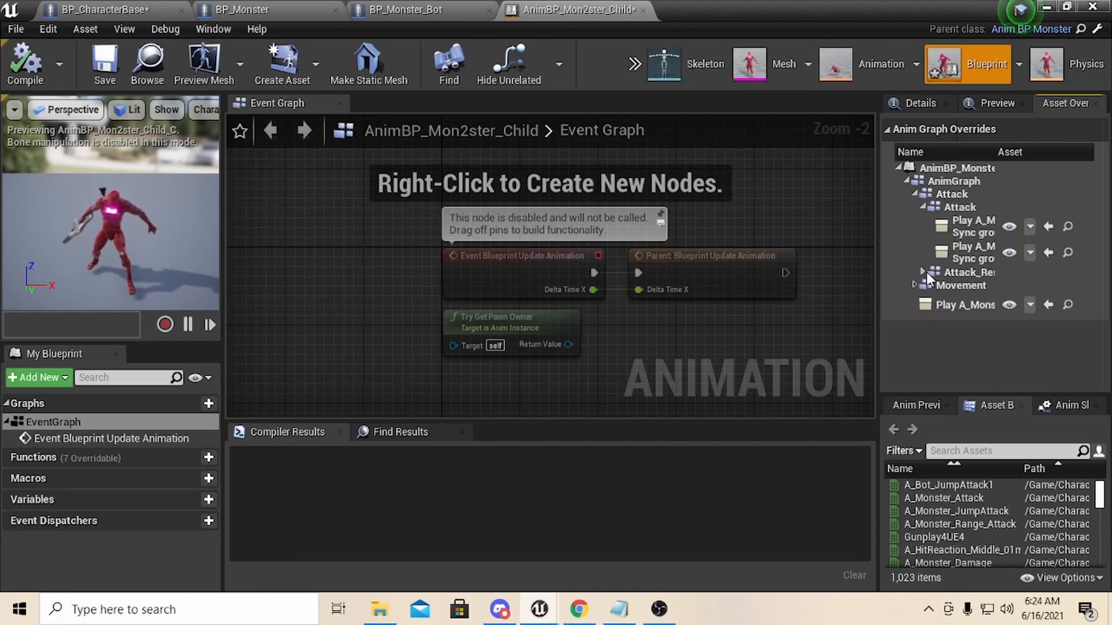
click(915, 284)
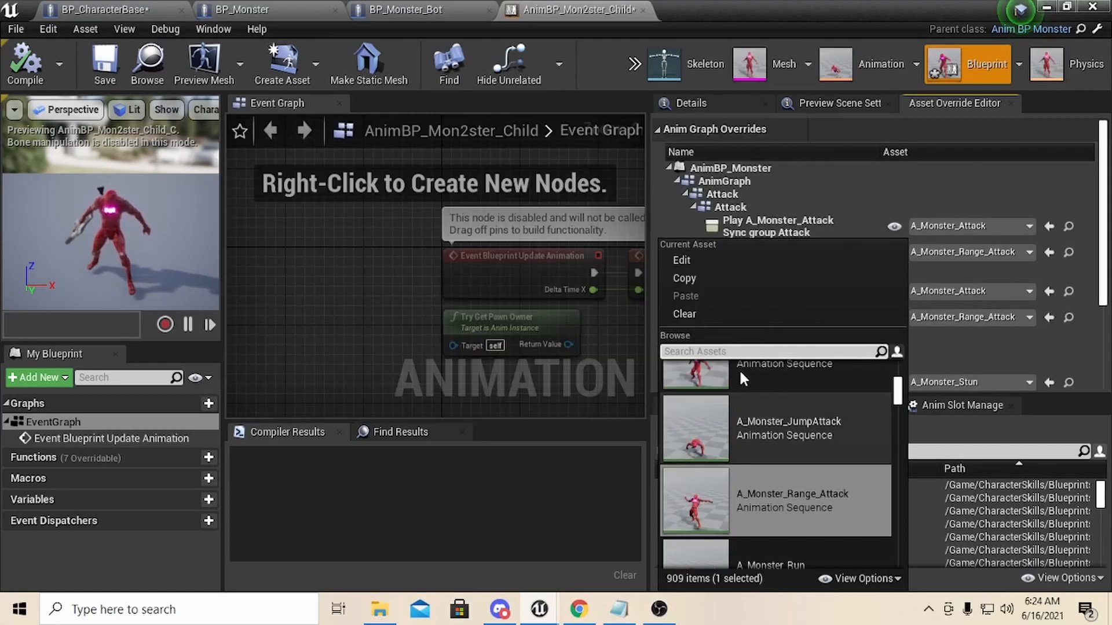
Assign Gunplay4UE4 to the Range_Attack nodes in Attack and Attack_Reset, searching 'gu'
text(gu)
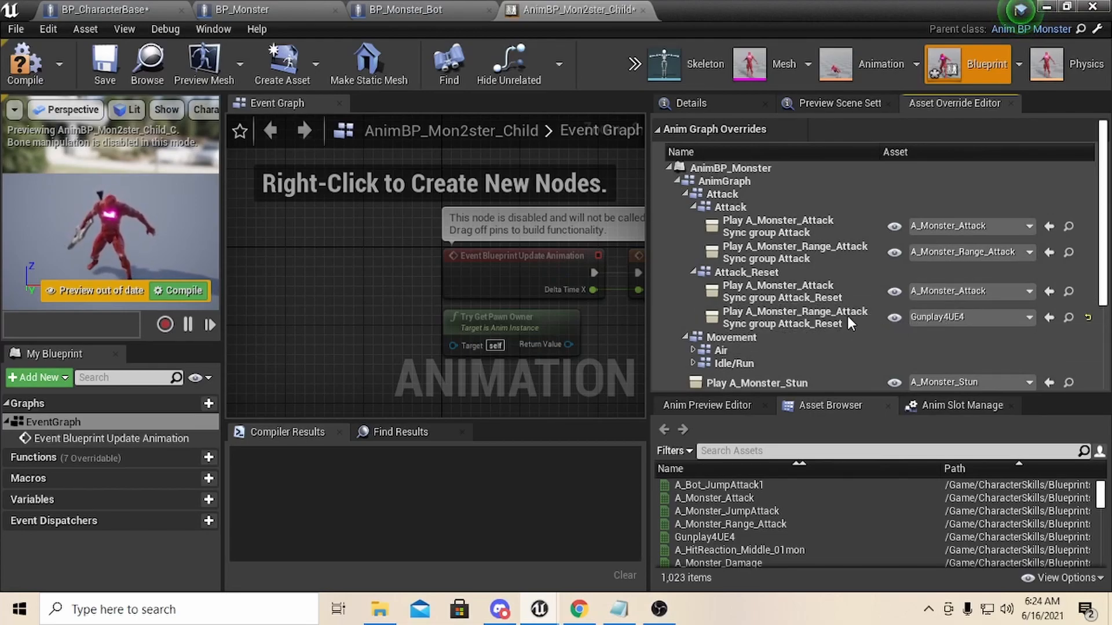
click(1029, 252)
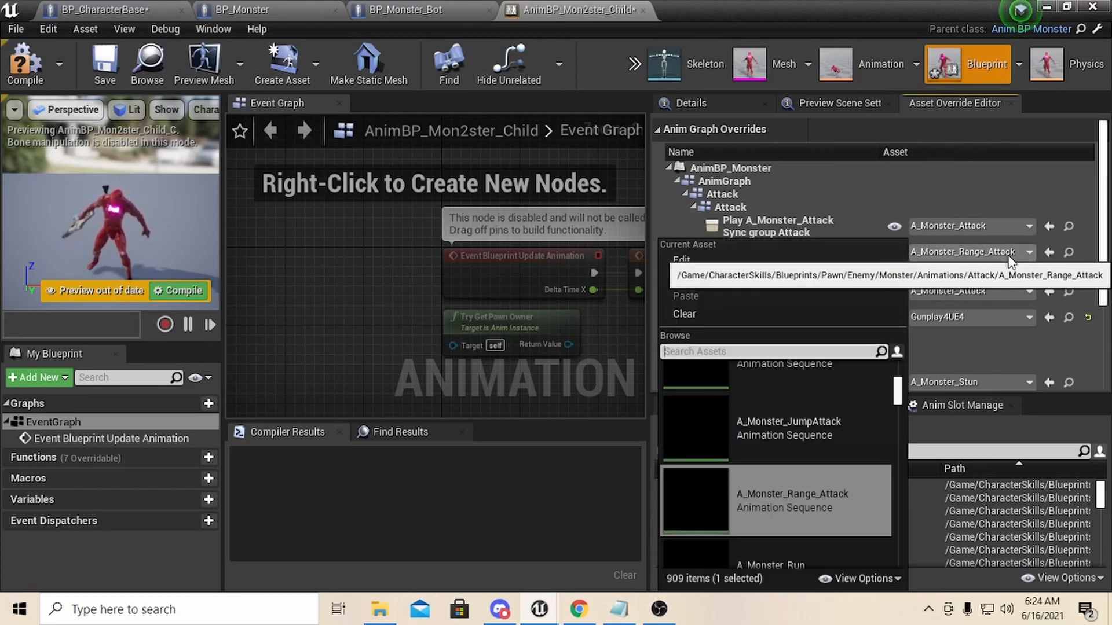
text(g)
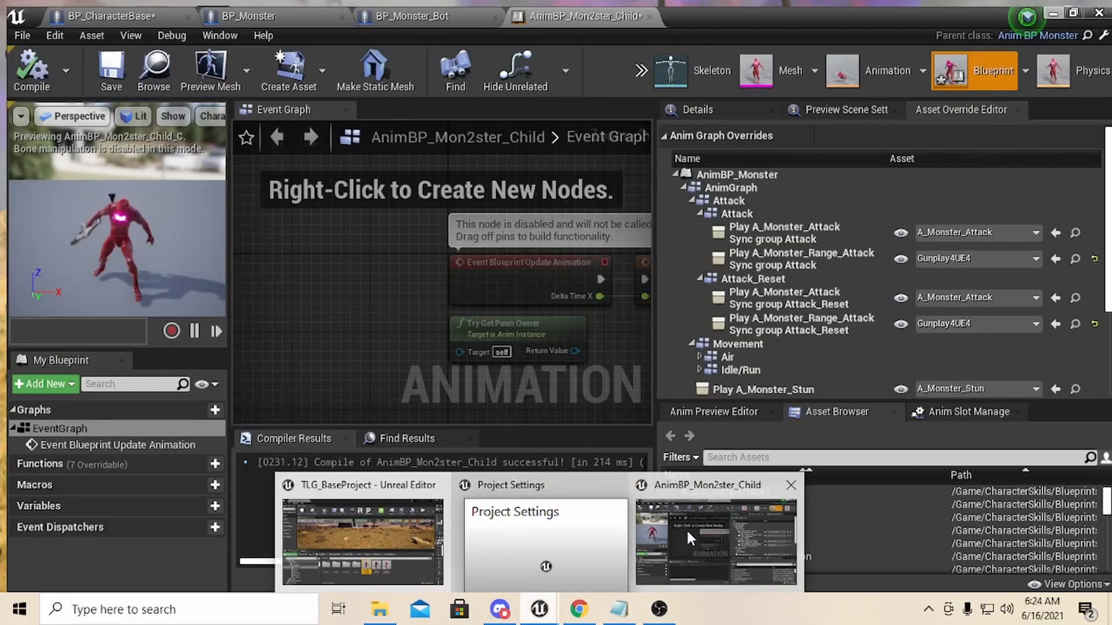
Set BP_Monster's Mesh Anim Class to AnimBP_Mon2ster_Child and compile the blueprint
click(243, 15)
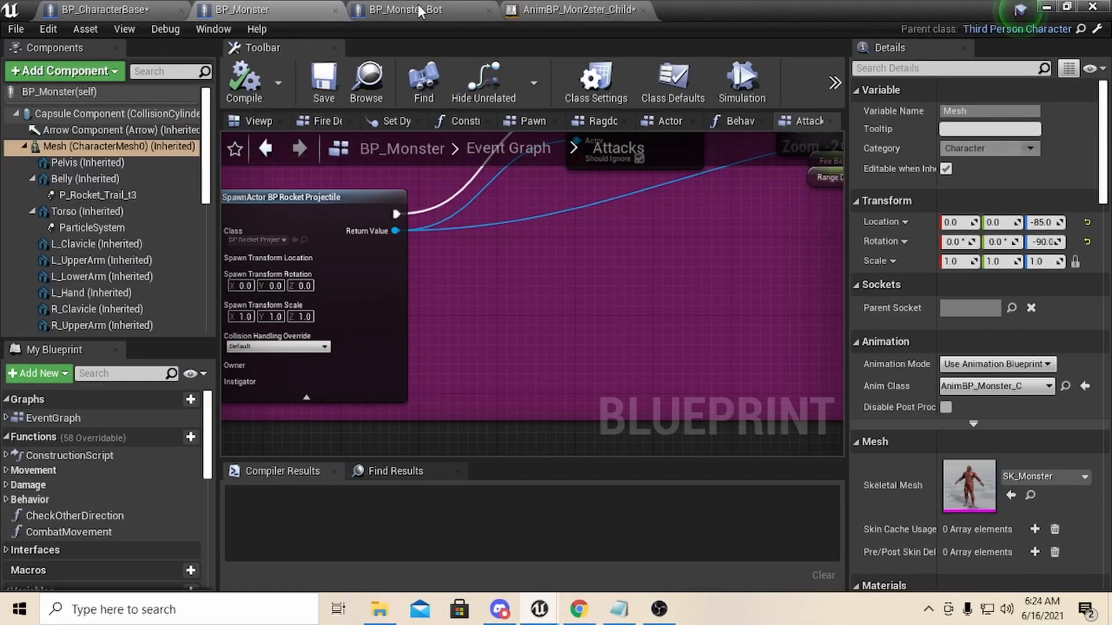
mouse_move(651, 299)
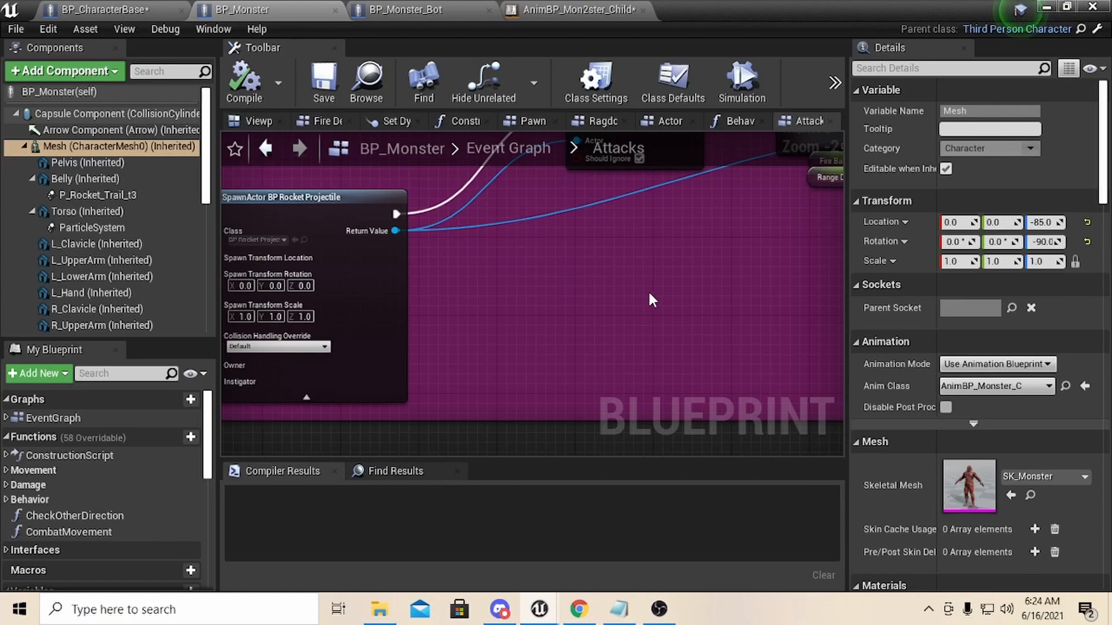
click(992, 386)
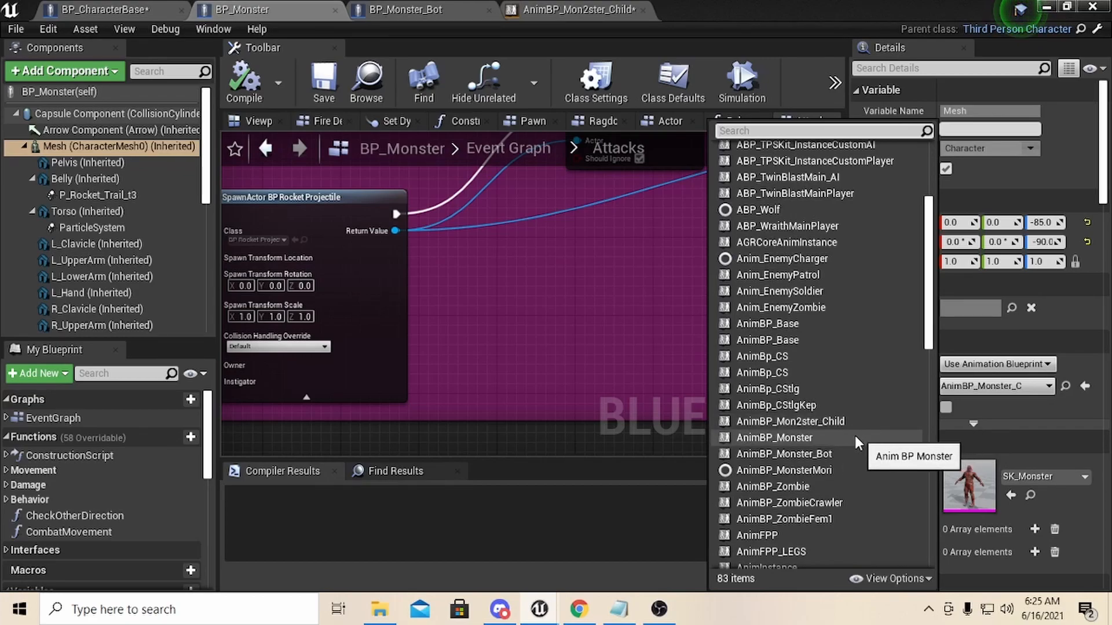
mouse_move(791, 422)
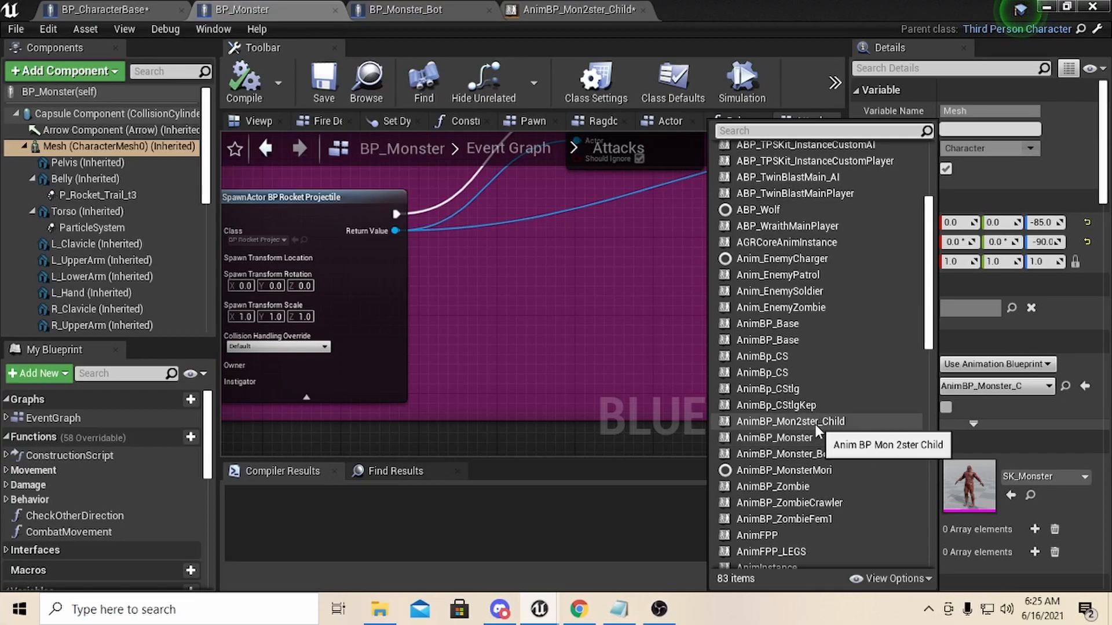
click(791, 422)
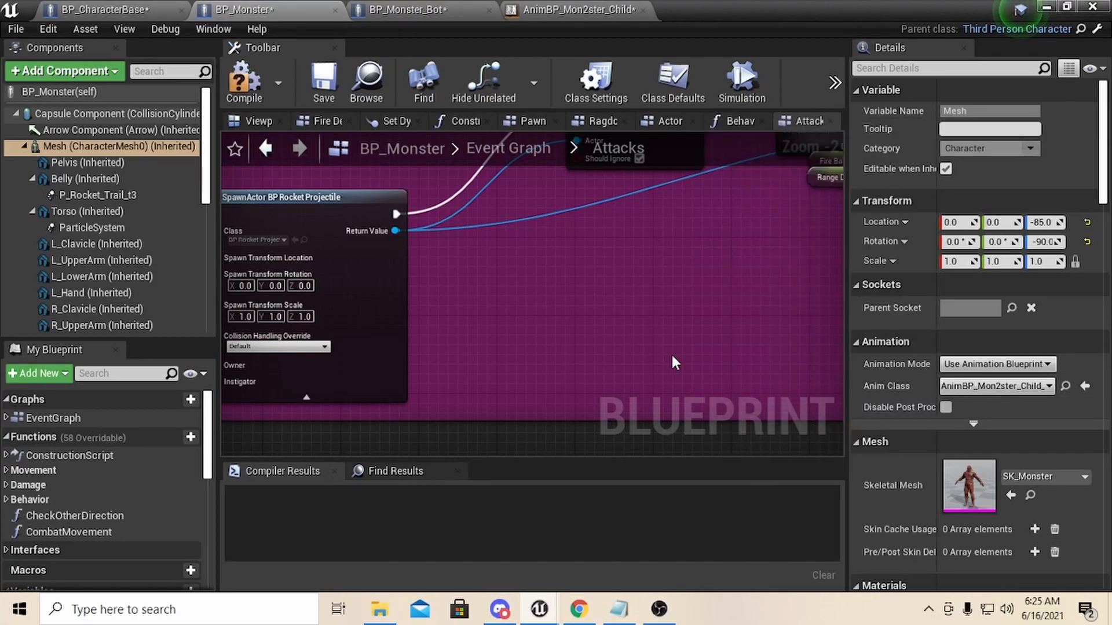
mouse_move(474, 254)
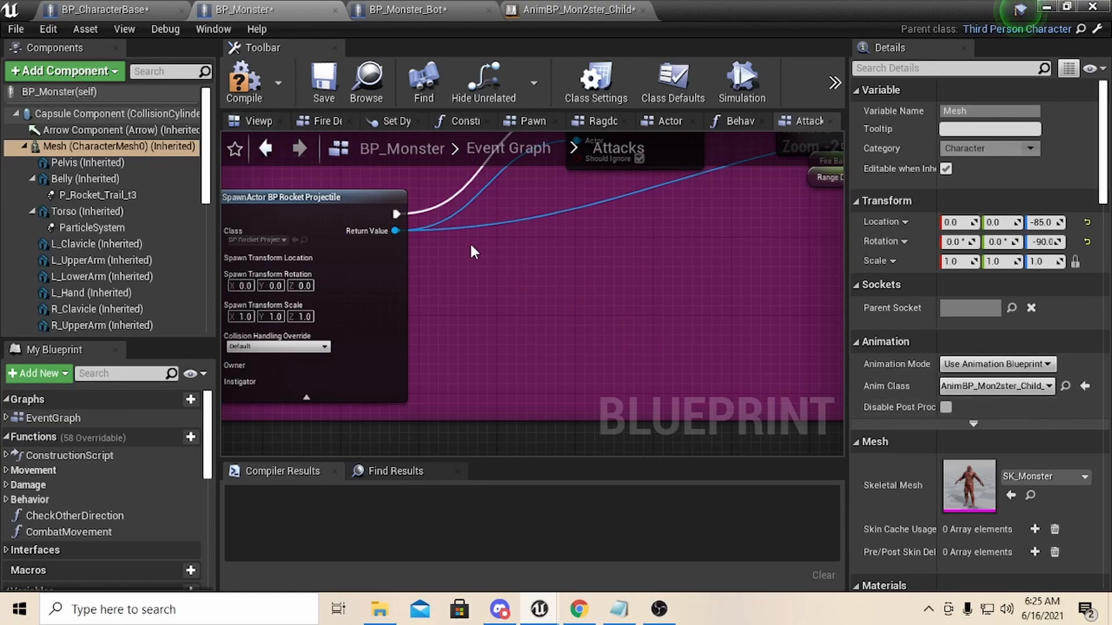
click(243, 81)
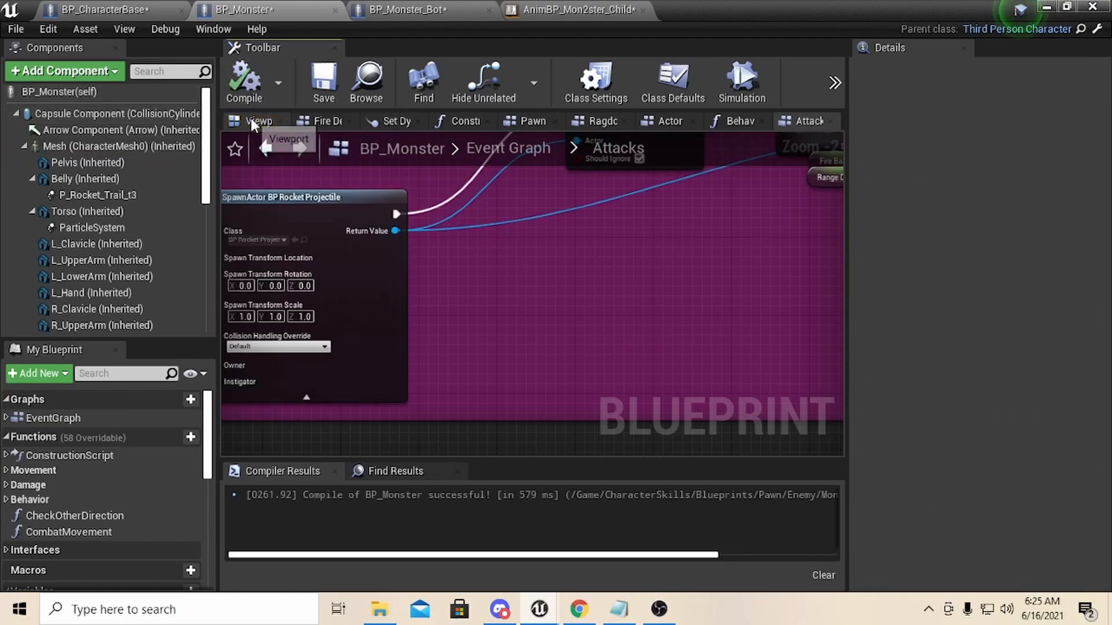
Preview the monster mesh in BP_Monster's viewport, then return to the TLG_BaseProject level editor
click(258, 121)
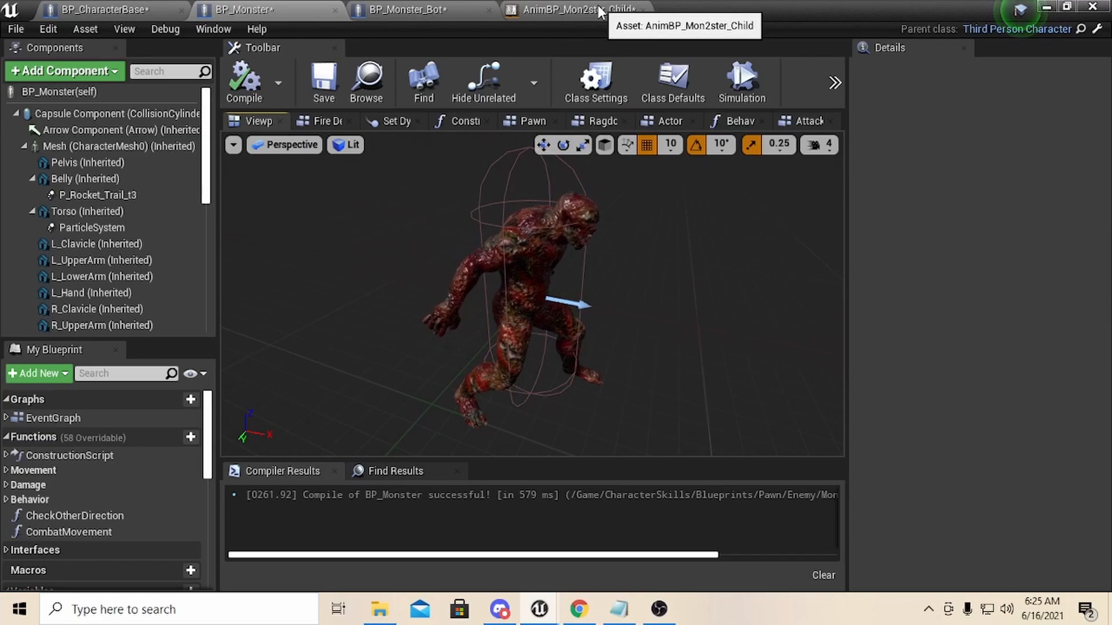
click(575, 11)
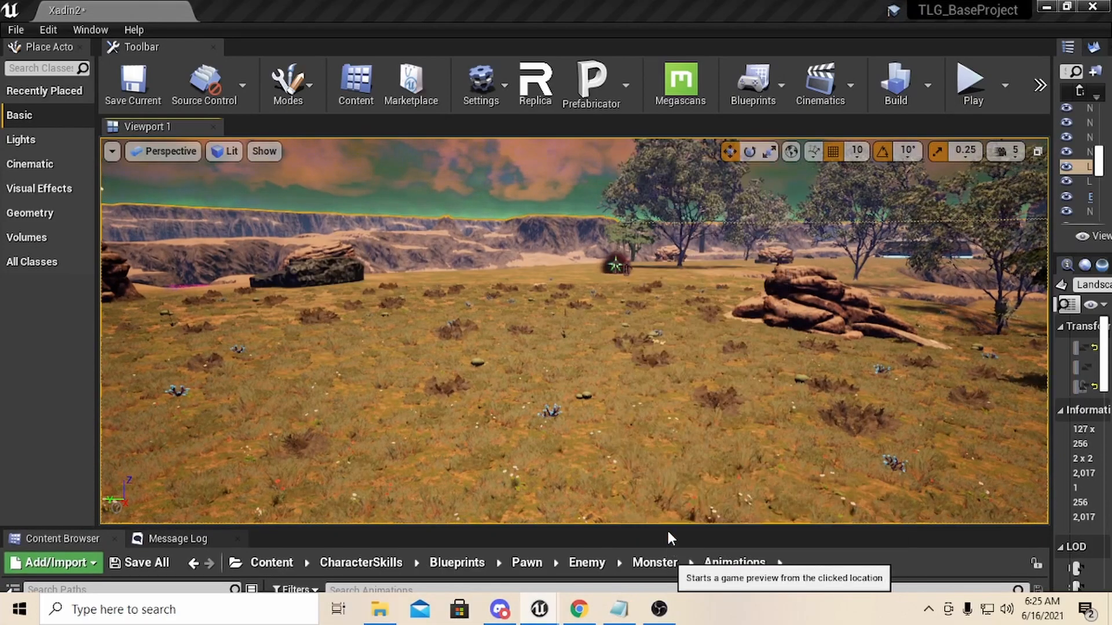
mouse_move(638, 459)
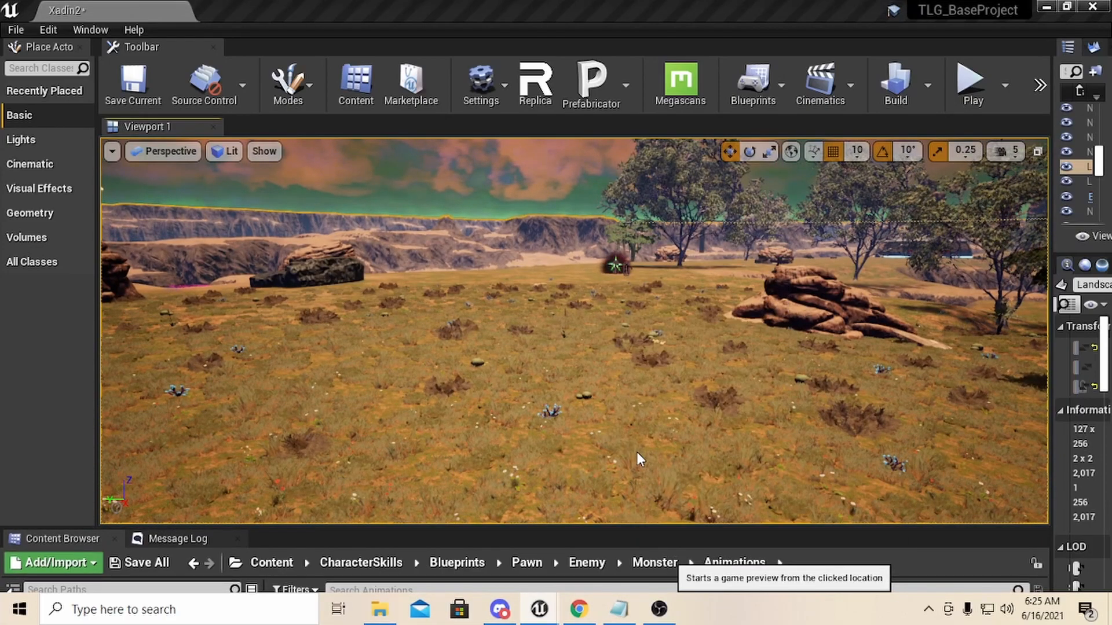
Run the level in play mode to test the monster's new attack animations
click(972, 80)
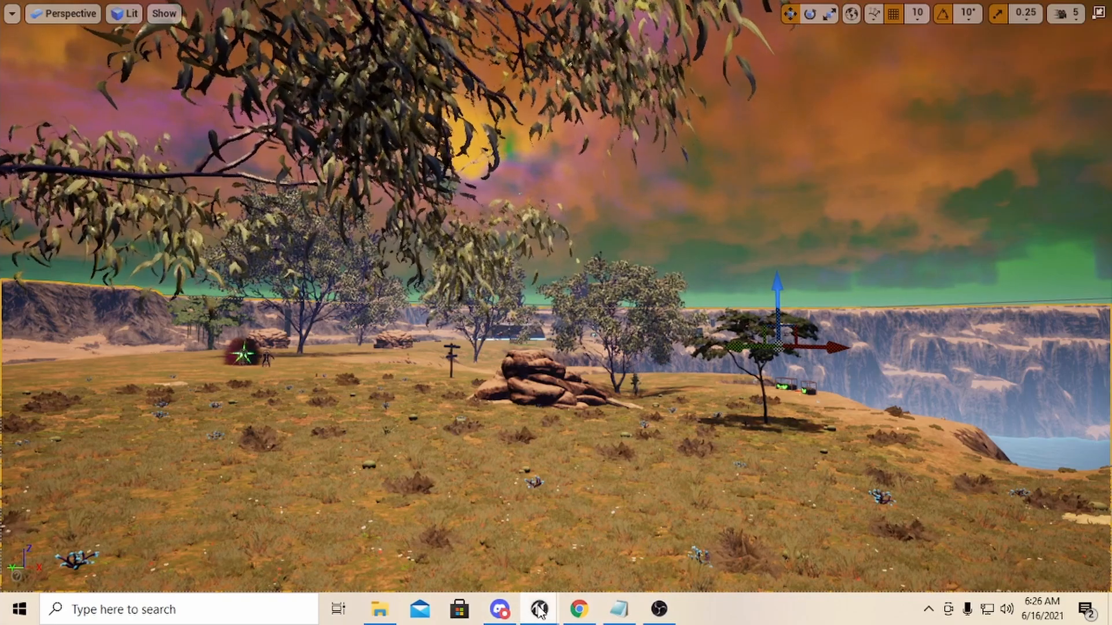
mouse_move(539, 609)
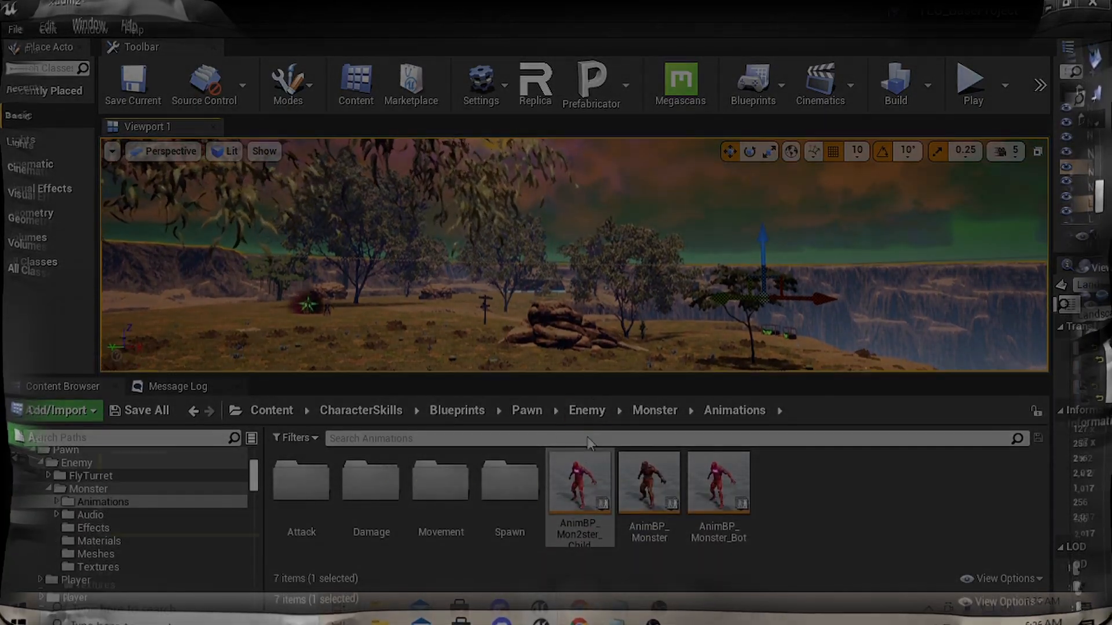
List the context actions for AnimBP_Mon2ster_Child in the Monster Animations folder
right_click(579, 481)
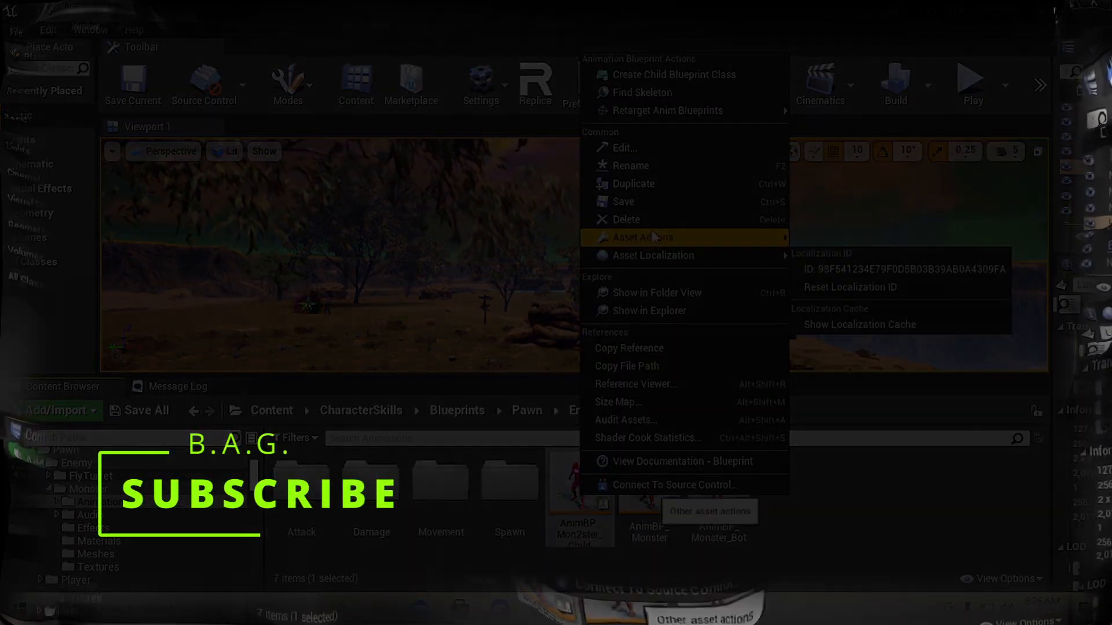